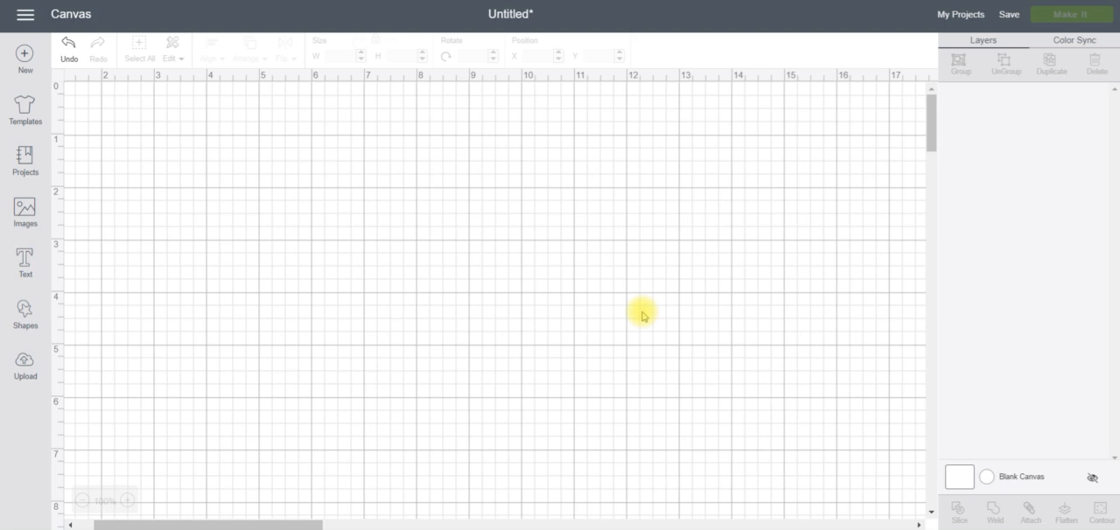
{"action": "mouse_move", "coordinate": [655, 153]}
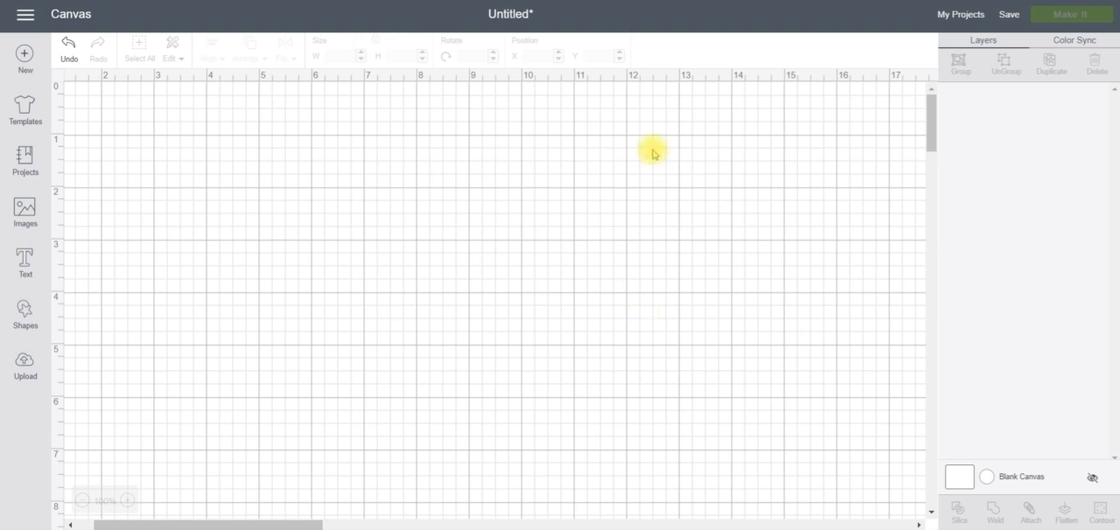
{"action": "mouse_move", "coordinate": [79, 195]}
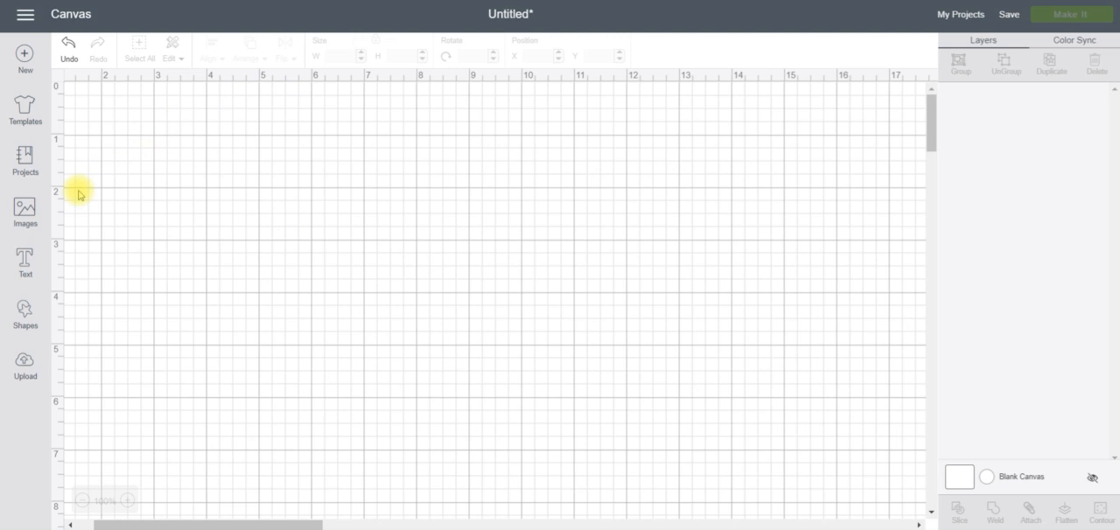
Search the image library for 'Christmas'
{"action": "left_click", "coordinate": [25, 210]}
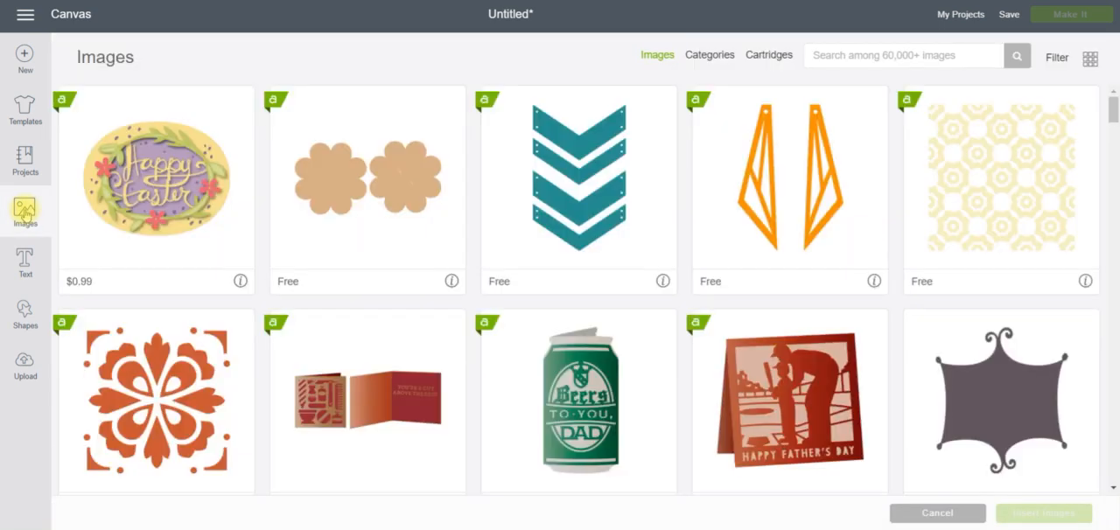
{"action": "left_click", "coordinate": [901, 55]}
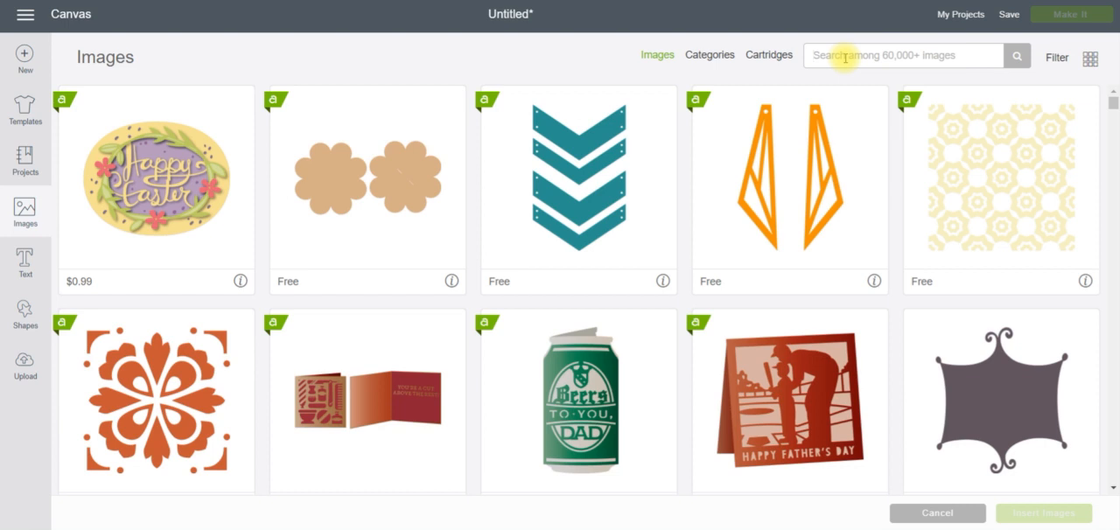
{"action": "type", "text": "Christmas"}
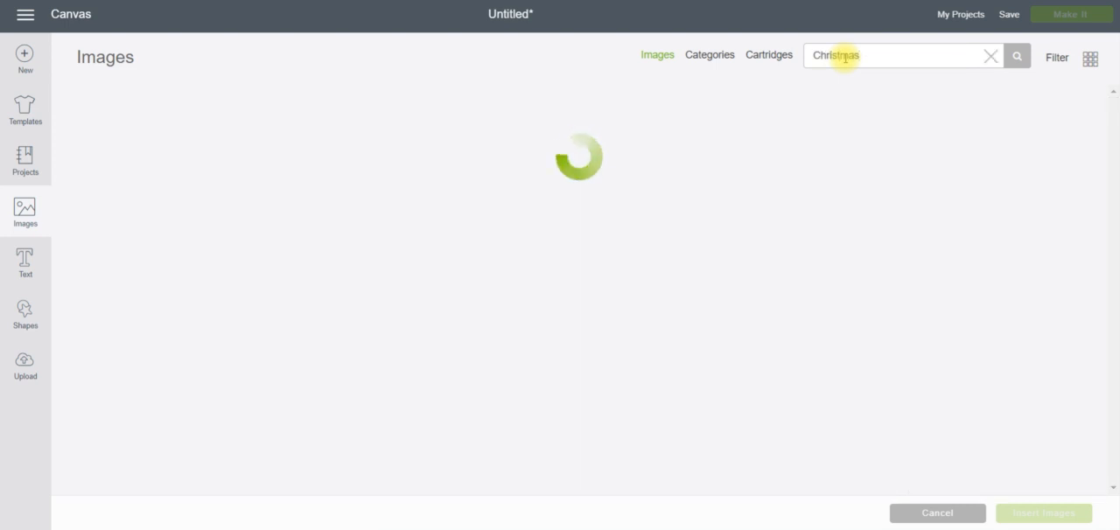
{"action": "left_click", "coordinate": [1017, 55]}
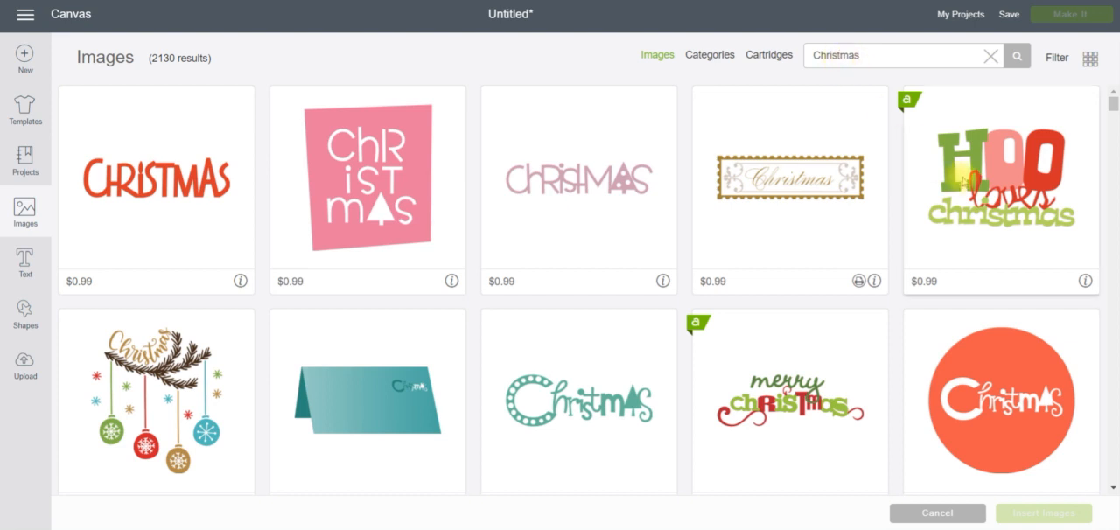
Pick the HOO loves christmas, hanging ornaments and HAPPY Christmas images from the results
{"action": "left_click", "coordinate": [1000, 188]}
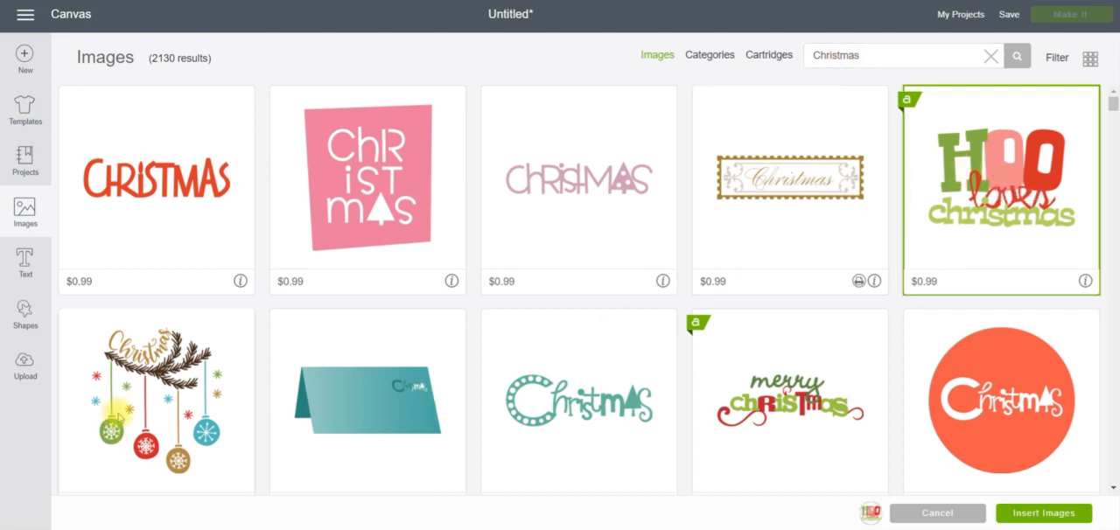
{"action": "left_click", "coordinate": [155, 402]}
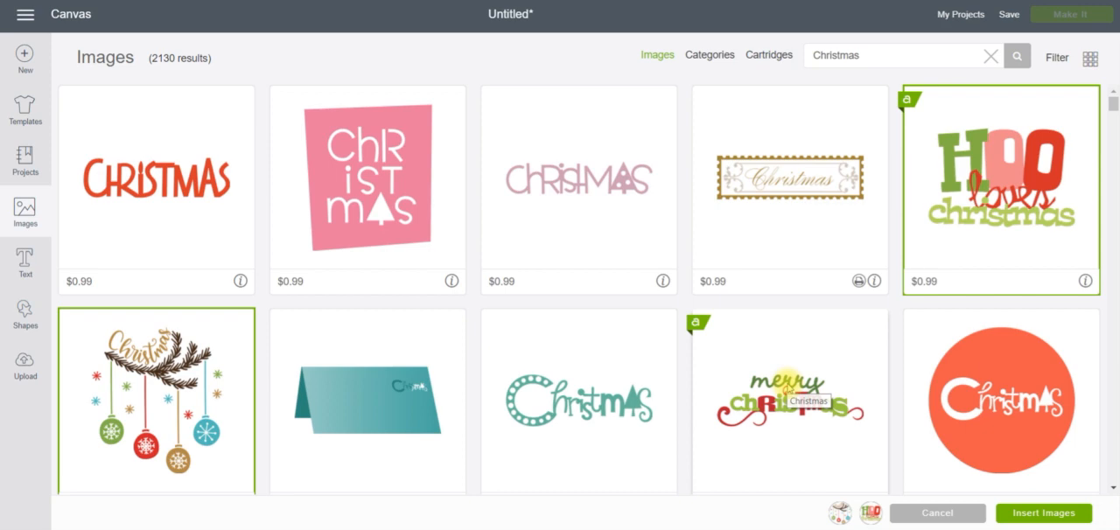
{"action": "scroll", "scroll_direction": "down", "scroll_amount": 3}
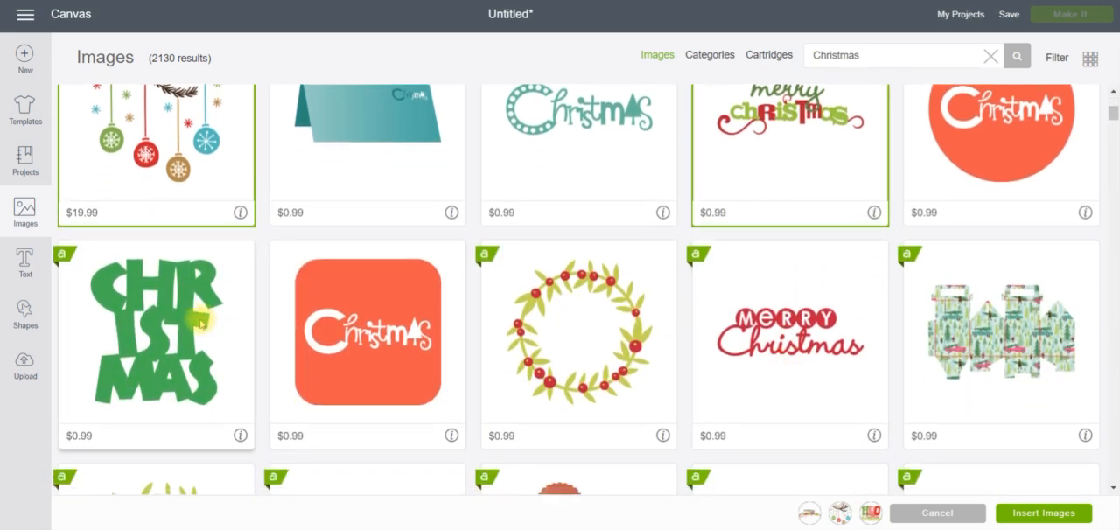
{"action": "scroll", "scroll_direction": "down", "scroll_amount": 3}
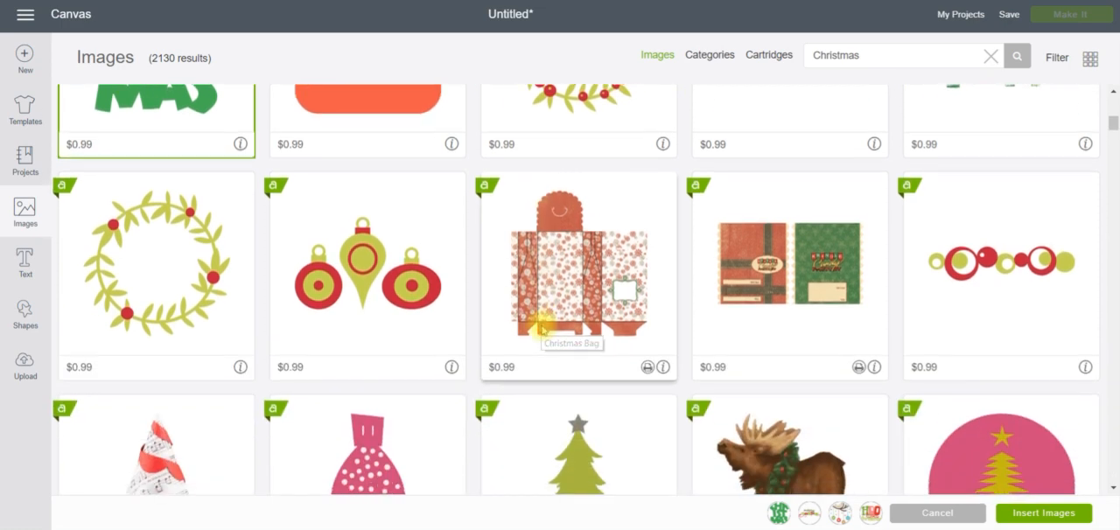
{"action": "scroll", "scroll_direction": "down", "scroll_amount": 3}
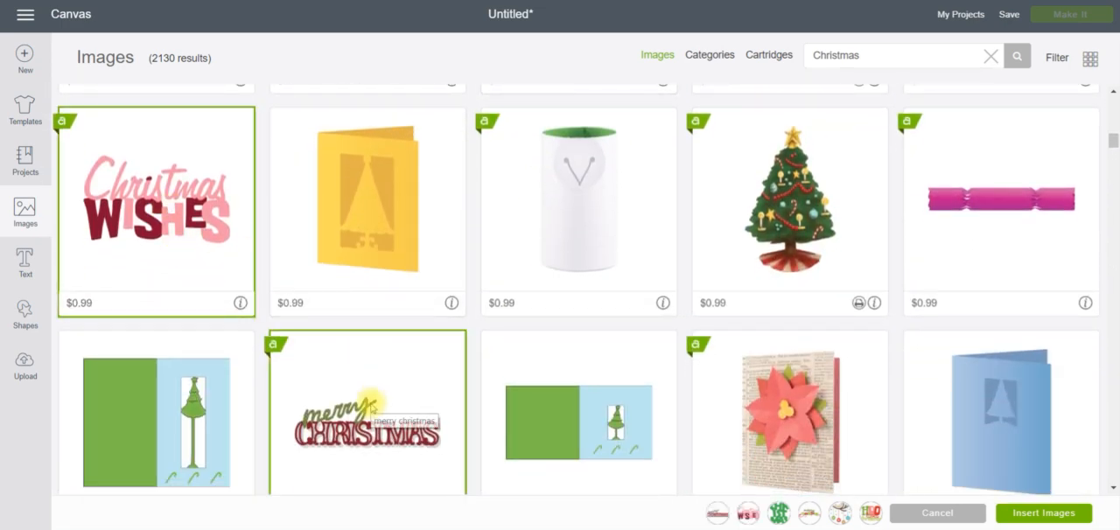
{"action": "scroll", "scroll_direction": "down", "scroll_amount": 3}
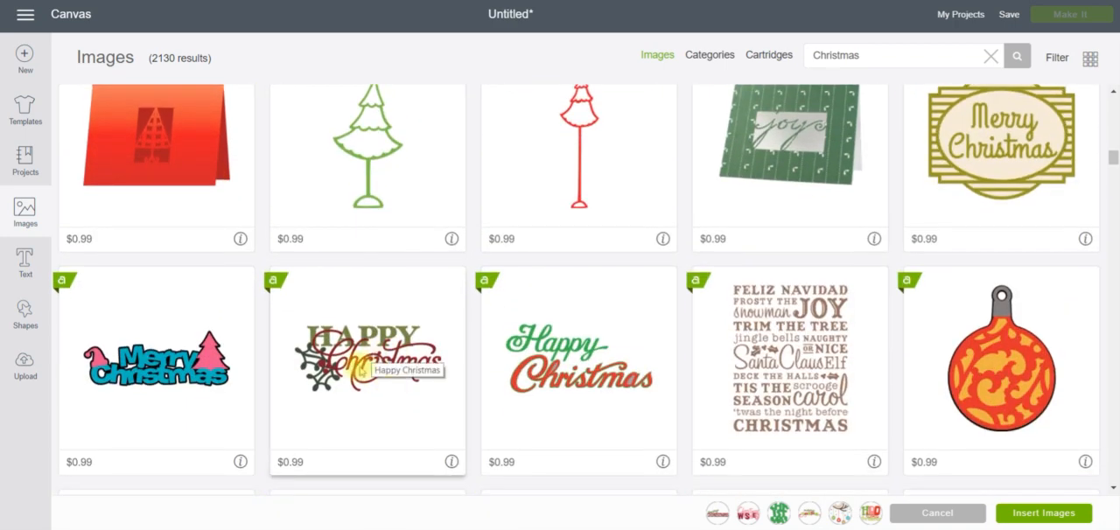
{"action": "left_click", "coordinate": [368, 368]}
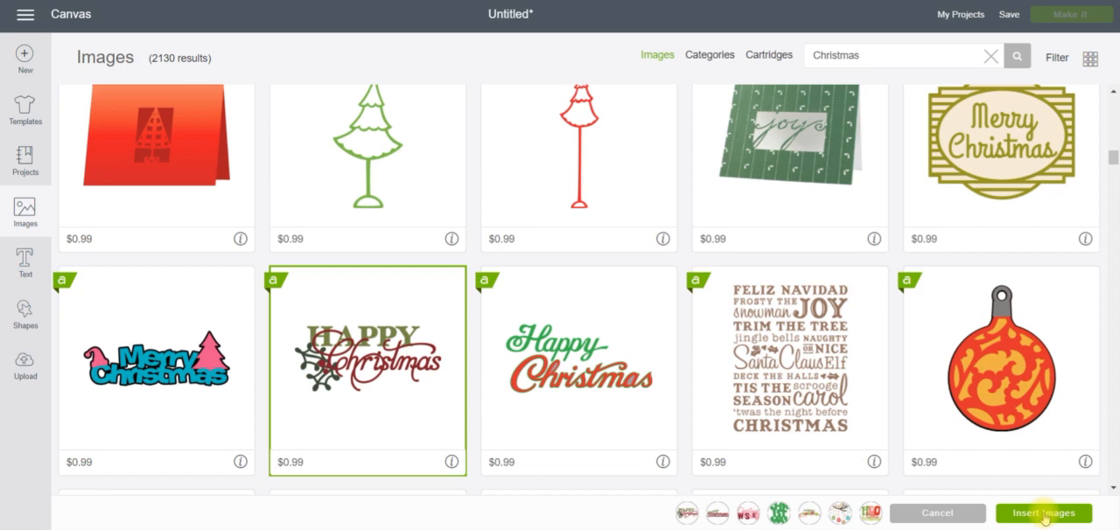
Insert the chosen images and drag them apart so none overlap, ornaments below merry CHRISTMAS
{"action": "left_click", "coordinate": [1043, 513]}
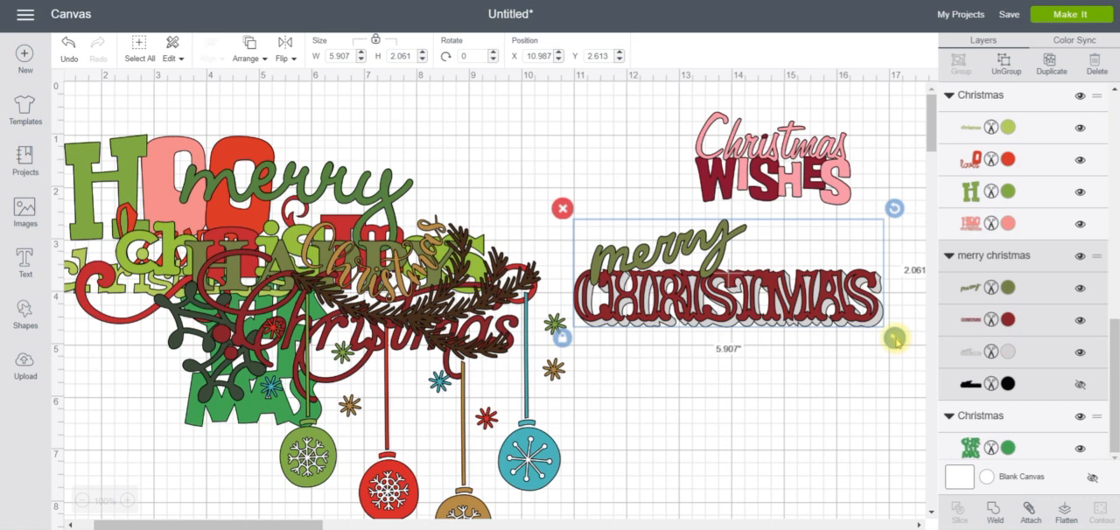
{"action": "left_click_drag", "start_coordinate": [895, 337], "coordinate": [887, 313]}
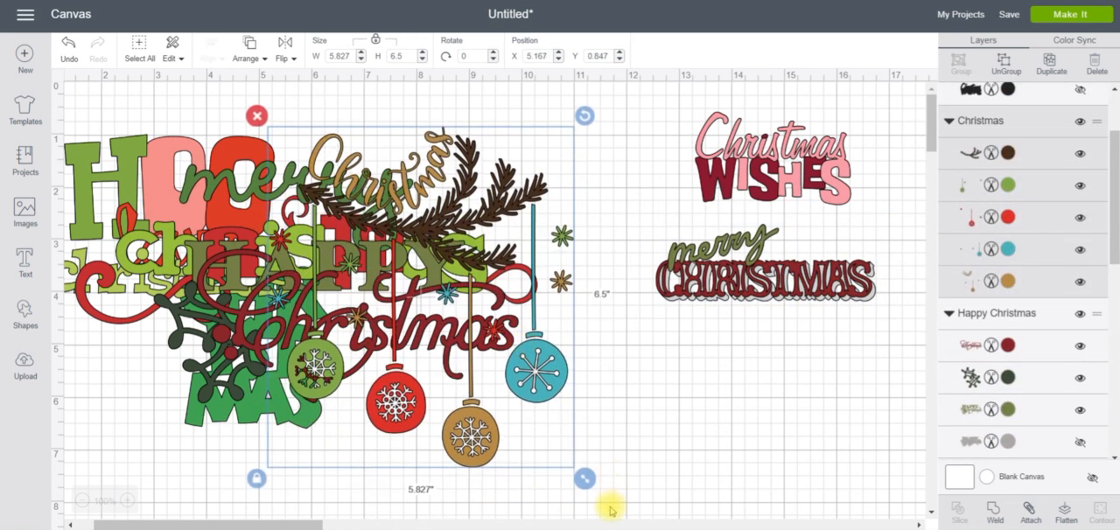
{"action": "left_click_drag", "start_coordinate": [585, 479], "coordinate": [554, 411]}
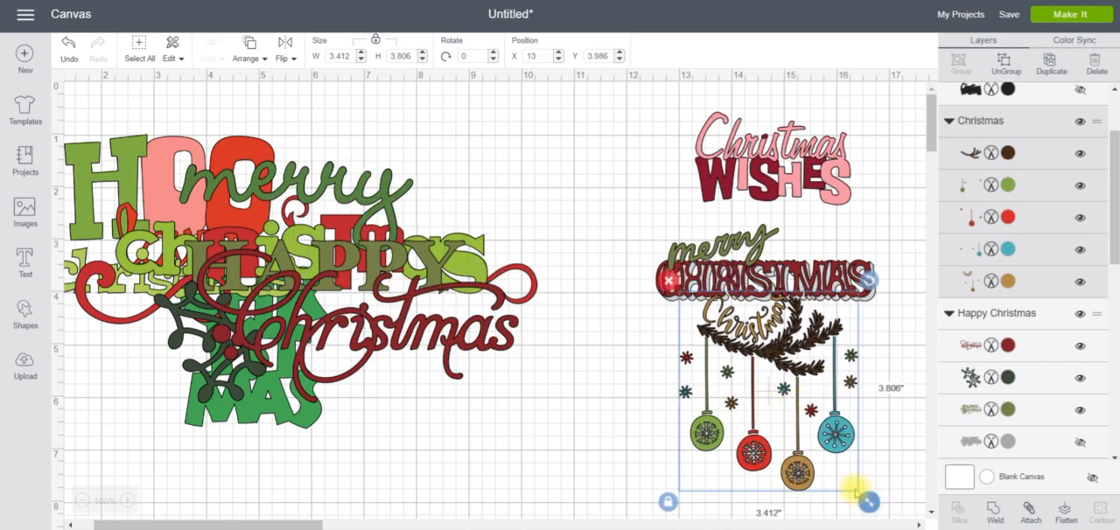
{"action": "left_click_drag", "start_coordinate": [868, 504], "coordinate": [870, 490]}
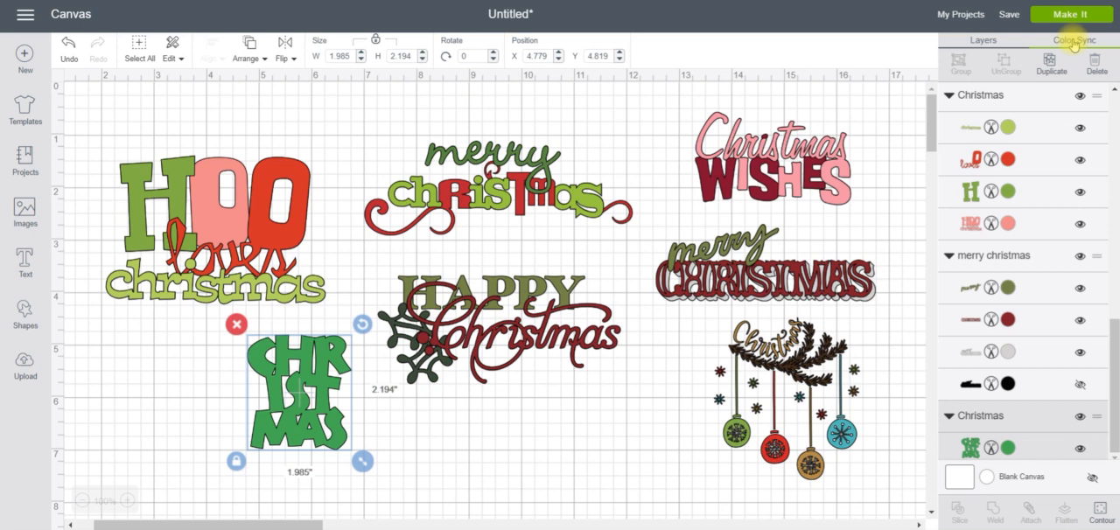
Show the Color Sync list of every colour used across the seven designs
{"action": "left_click", "coordinate": [1075, 39]}
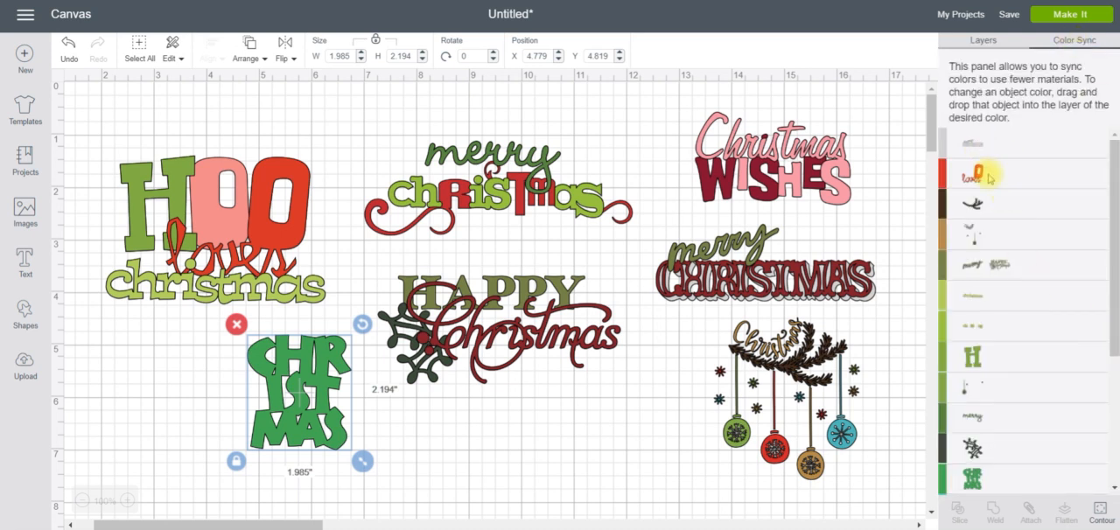
{"action": "mouse_move", "coordinate": [984, 337]}
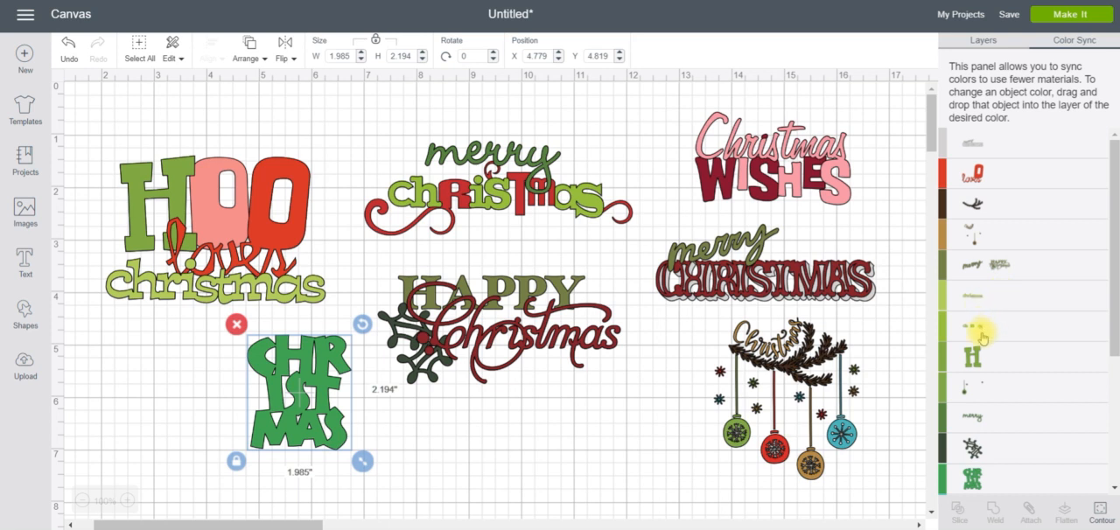
{"action": "mouse_move", "coordinate": [989, 473]}
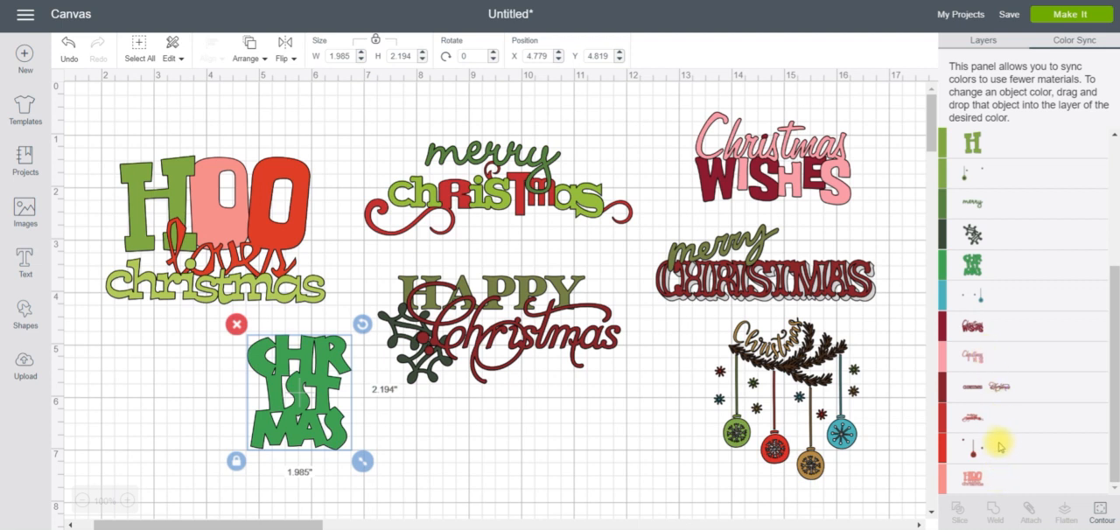
{"action": "scroll", "scroll_direction": "down", "scroll_amount": 3}
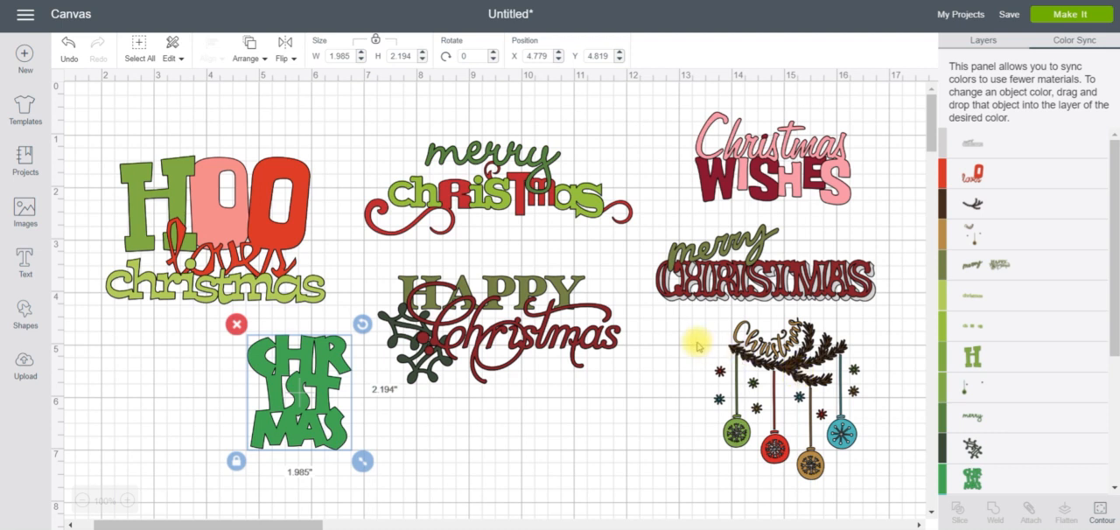
{"action": "mouse_move", "coordinate": [759, 318]}
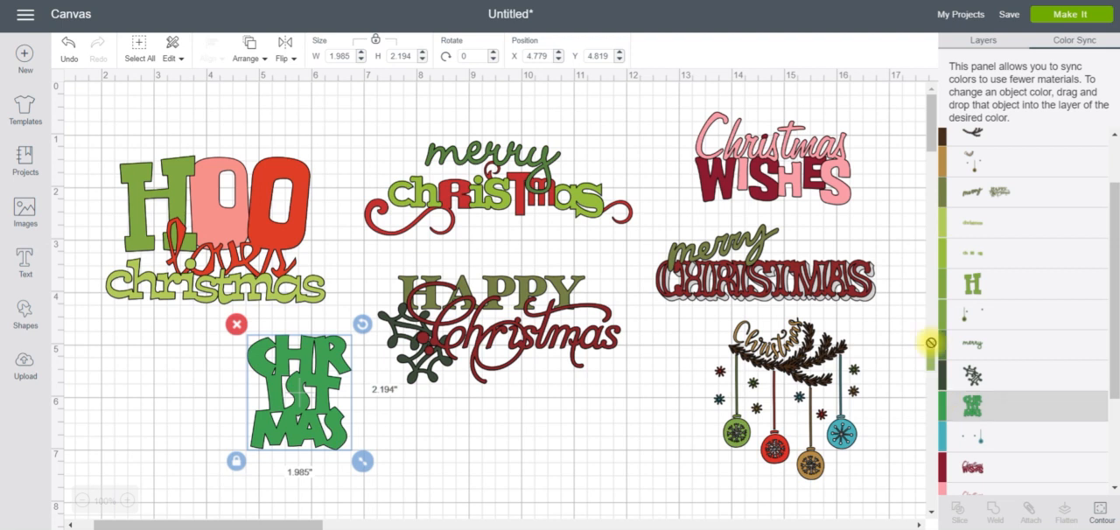
Scroll through the Color Sync rows of green and red layers to be merged
{"action": "scroll", "scroll_direction": "right", "scroll_amount": 3}
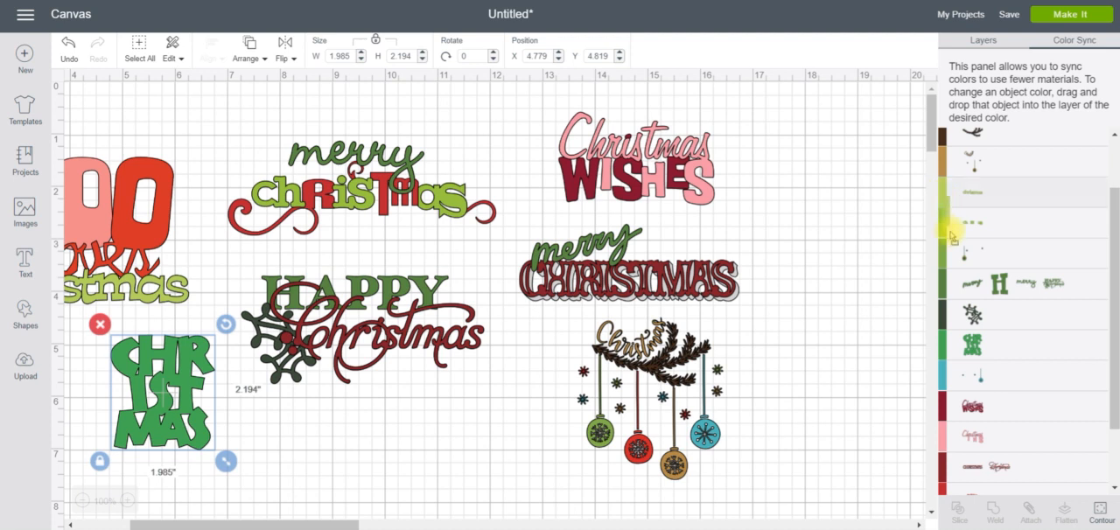
{"action": "scroll", "scroll_direction": "down", "scroll_amount": 3}
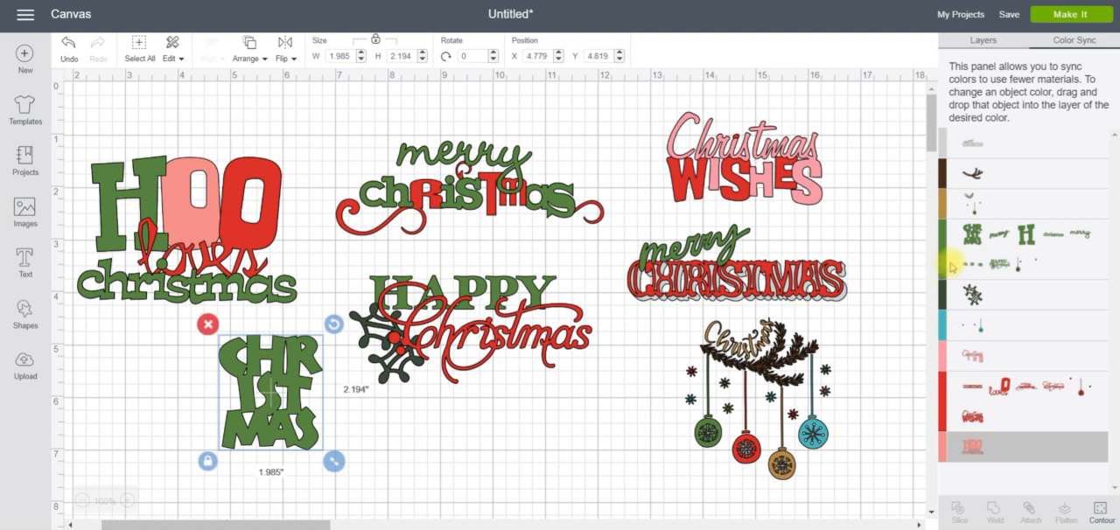
{"action": "mouse_move", "coordinate": [944, 207]}
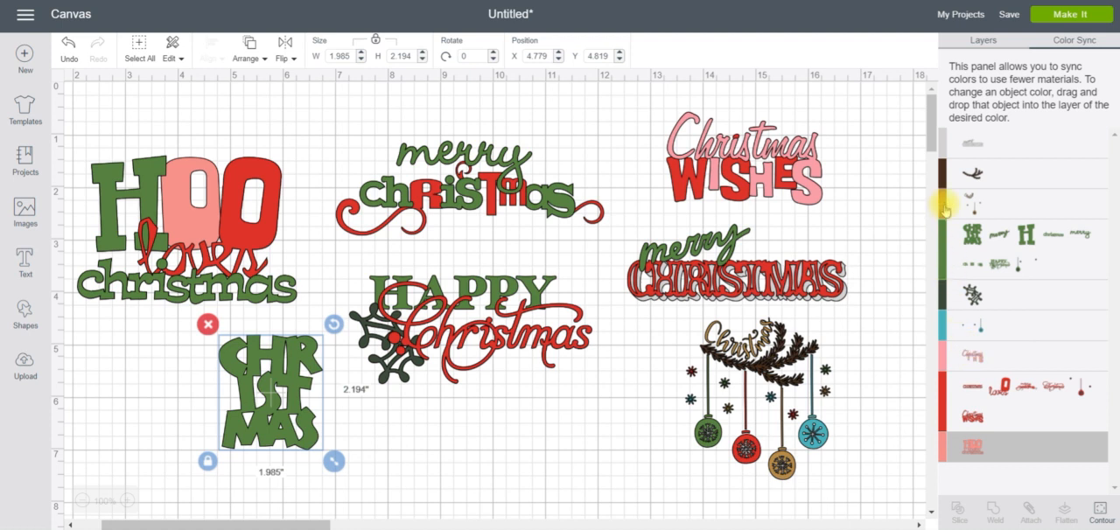